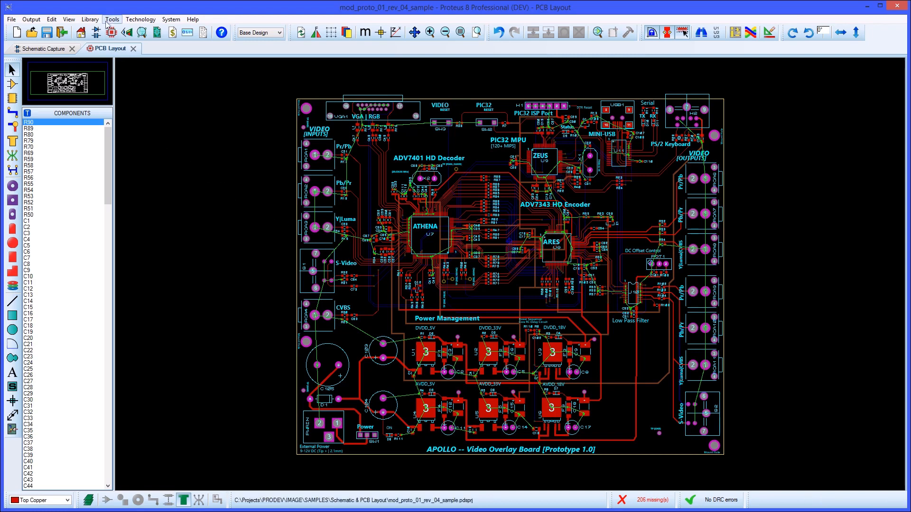
- Generate a GND=POWER plane on Top Copper with DEFAULT boundary via the Power Plane Generator
{"action": "left_click", "coordinate": [112, 19]}
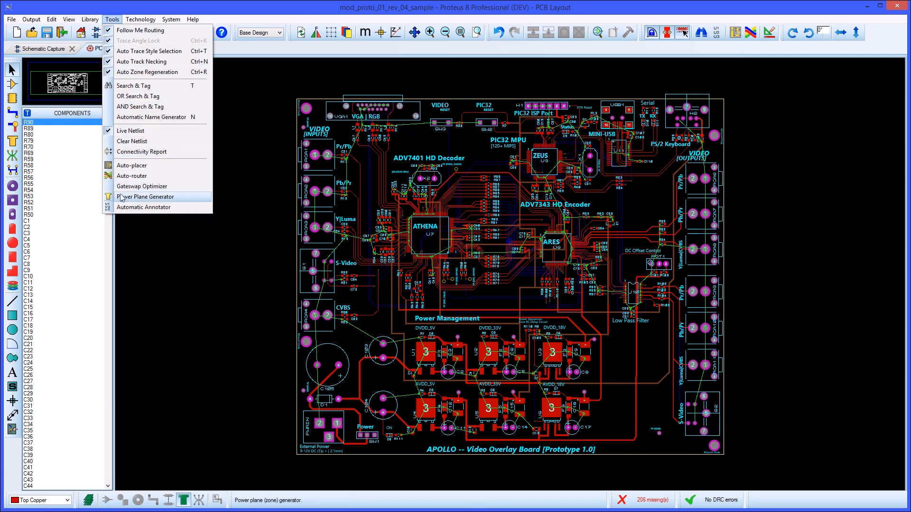
{"action": "left_click", "coordinate": [146, 196]}
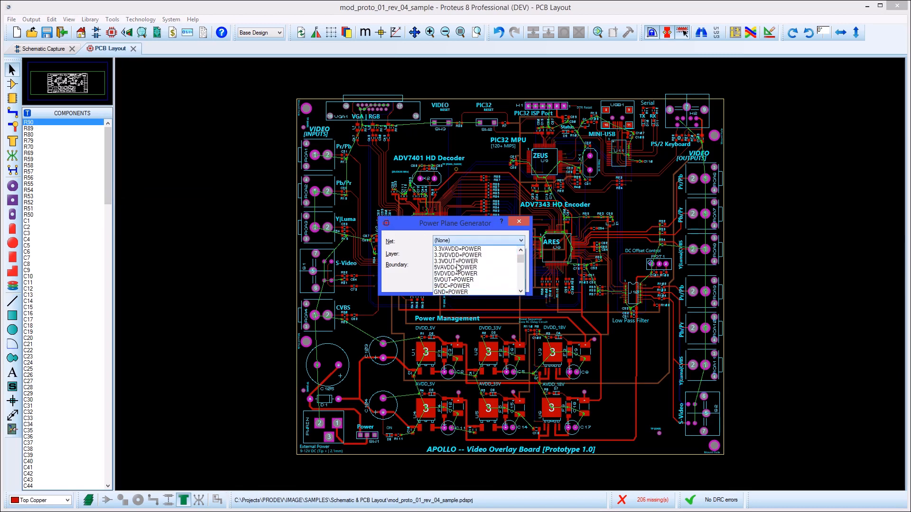
{"action": "left_click", "coordinate": [452, 293]}
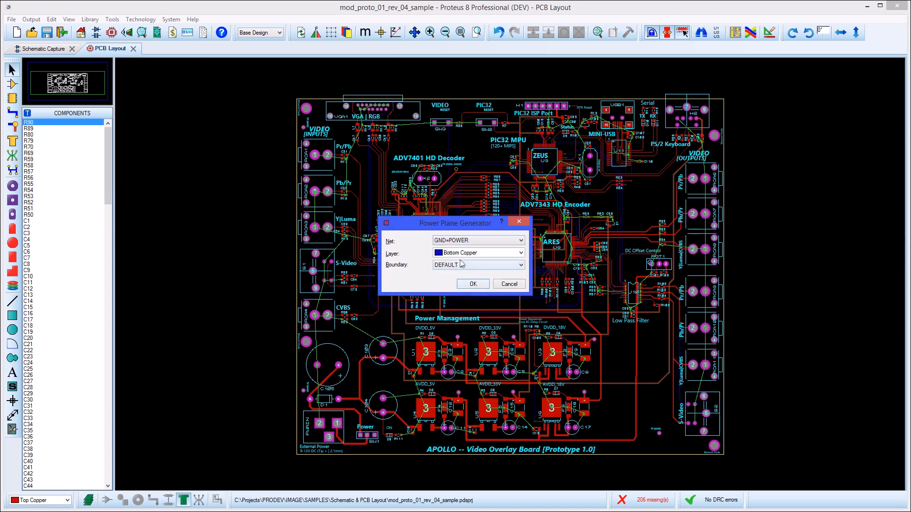
{"action": "left_click", "coordinate": [476, 253]}
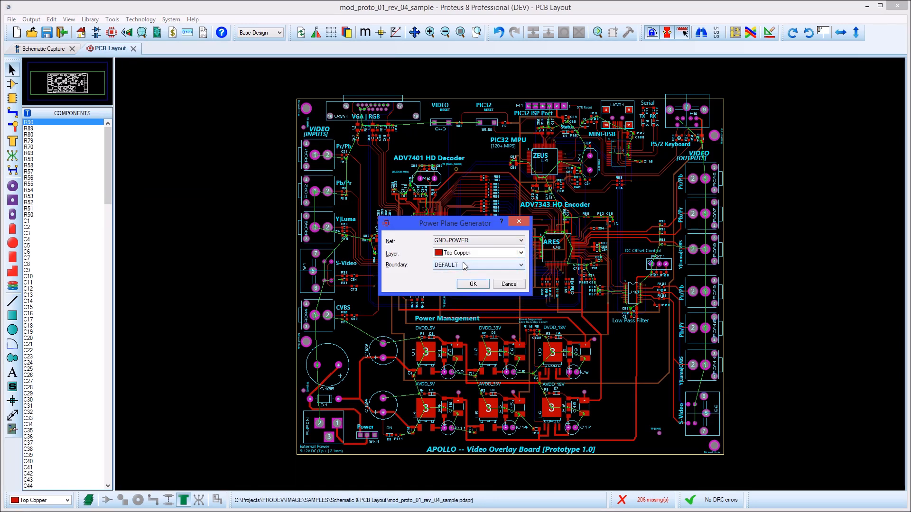
{"action": "left_click", "coordinate": [472, 284]}
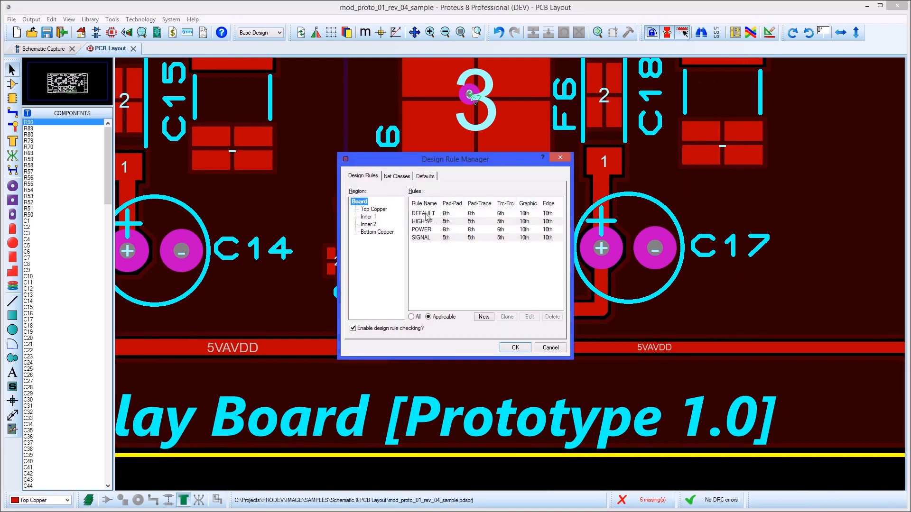
- Edit the DEFAULT design rule, confirm its clearance values and apply the design rules
{"action": "left_click", "coordinate": [529, 317]}
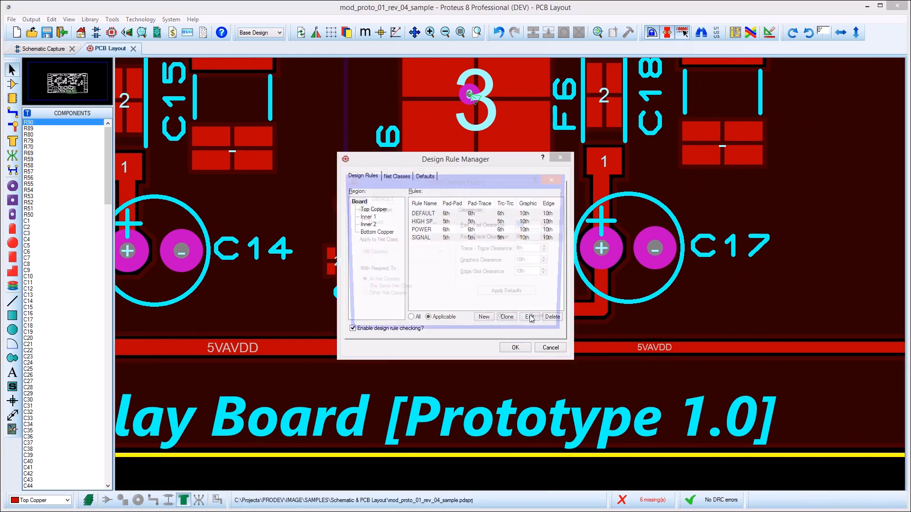
{"action": "left_click", "coordinate": [528, 317]}
{"action": "type", "text": "8"}
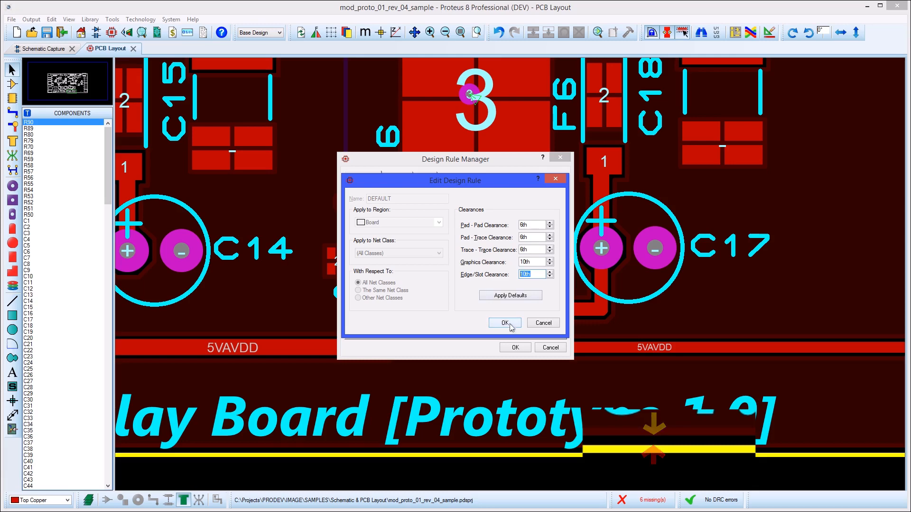
{"action": "left_click", "coordinate": [503, 323]}
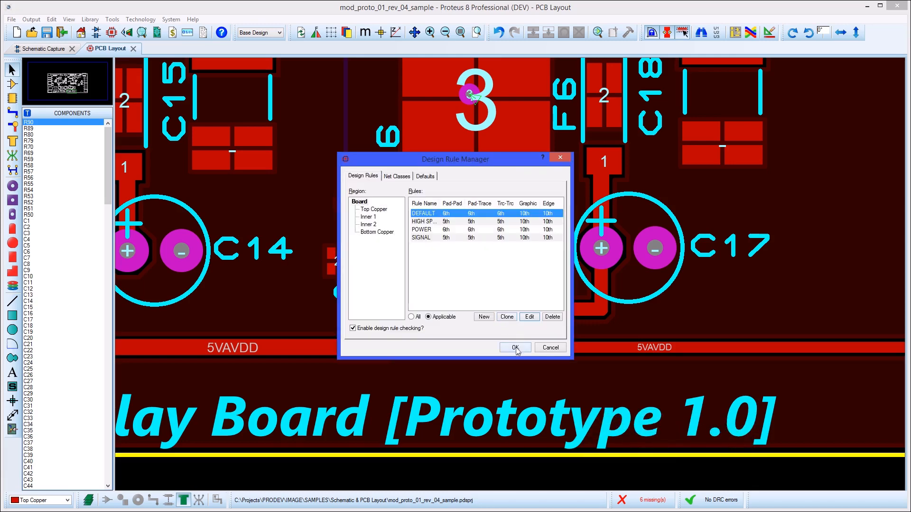
{"action": "left_click", "coordinate": [514, 348]}
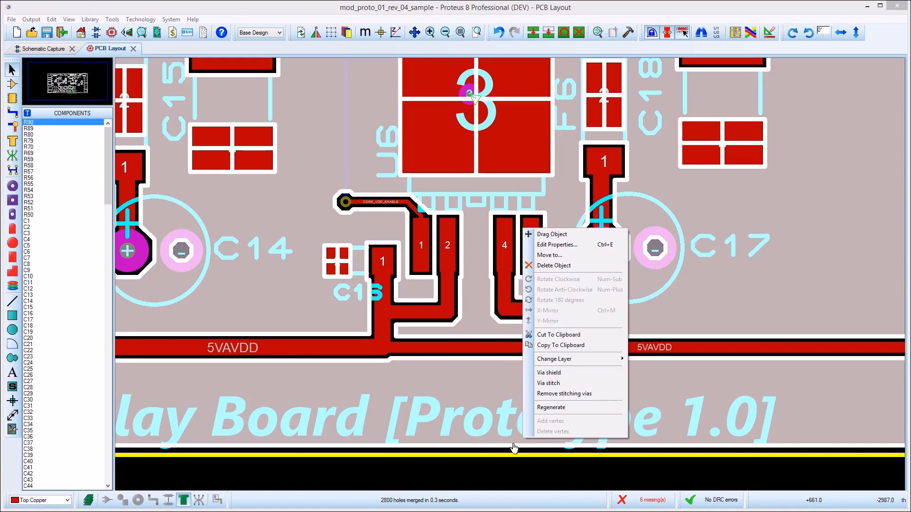
{"action": "mouse_move", "coordinate": [557, 245]}
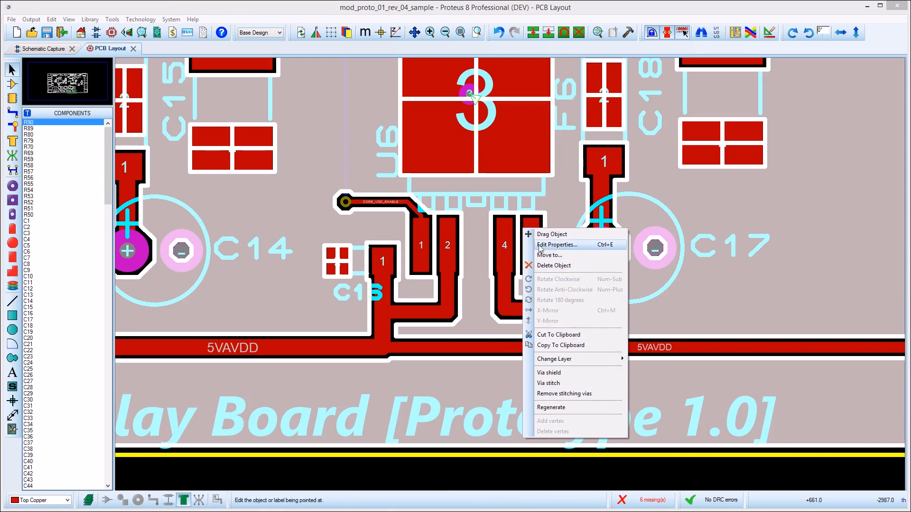
- Set the GND zone's relief to DEFAULT, keeping Solid fill and Suppress islands checked, and apply
{"action": "left_click", "coordinate": [557, 245]}
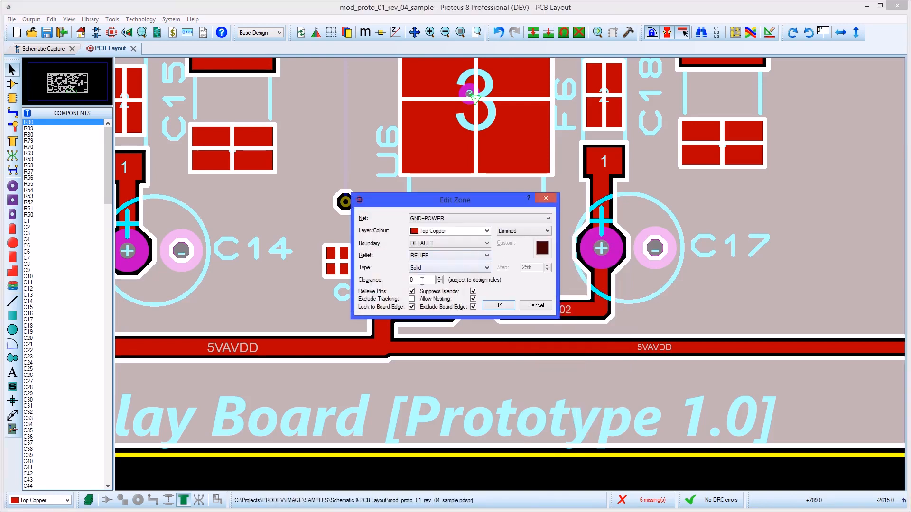
{"action": "left_click", "coordinate": [423, 279]}
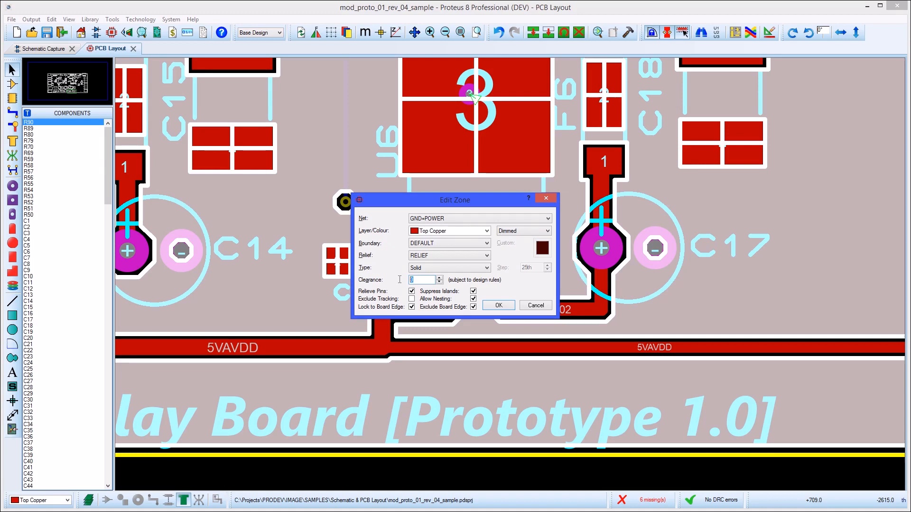
{"action": "left_click", "coordinate": [487, 267]}
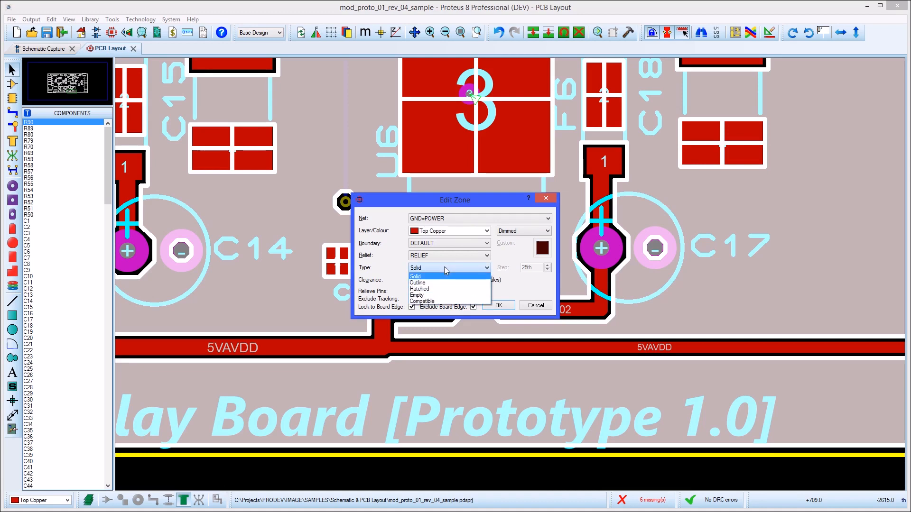
{"action": "left_click", "coordinate": [415, 276]}
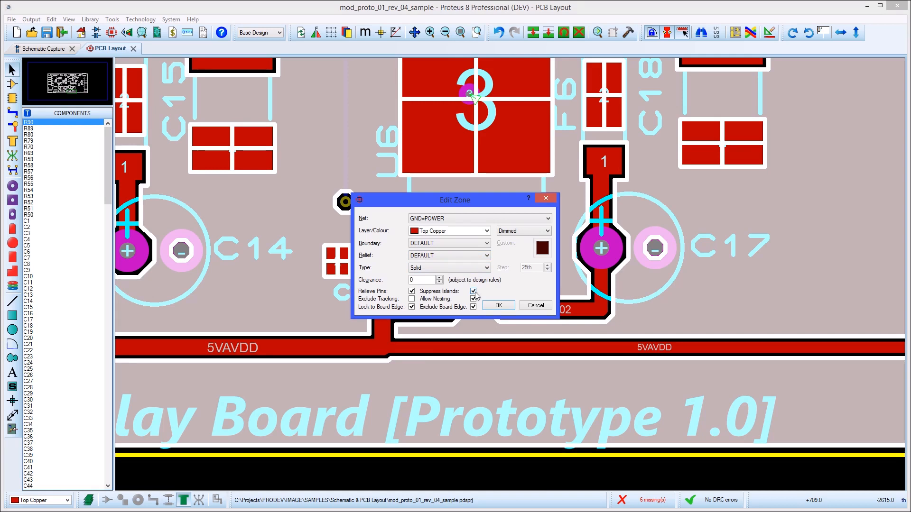
{"action": "left_click", "coordinate": [473, 291]}
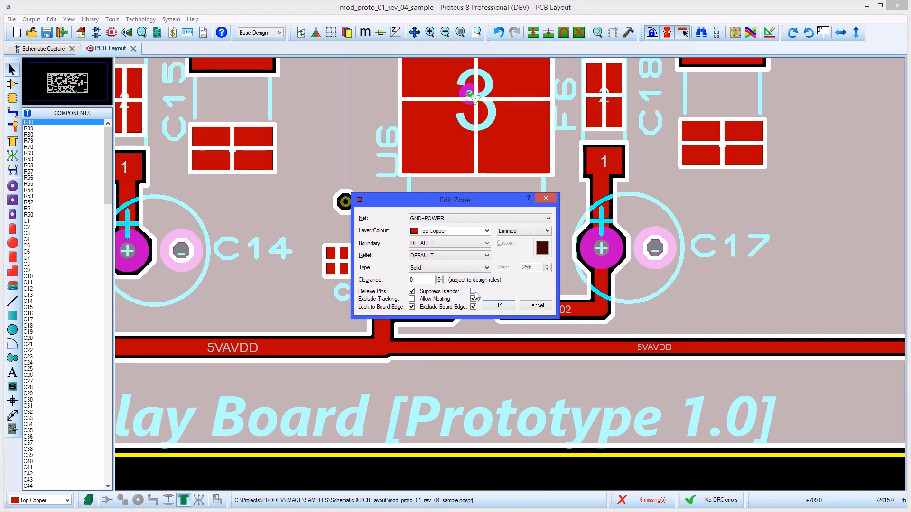
{"action": "left_click", "coordinate": [473, 291]}
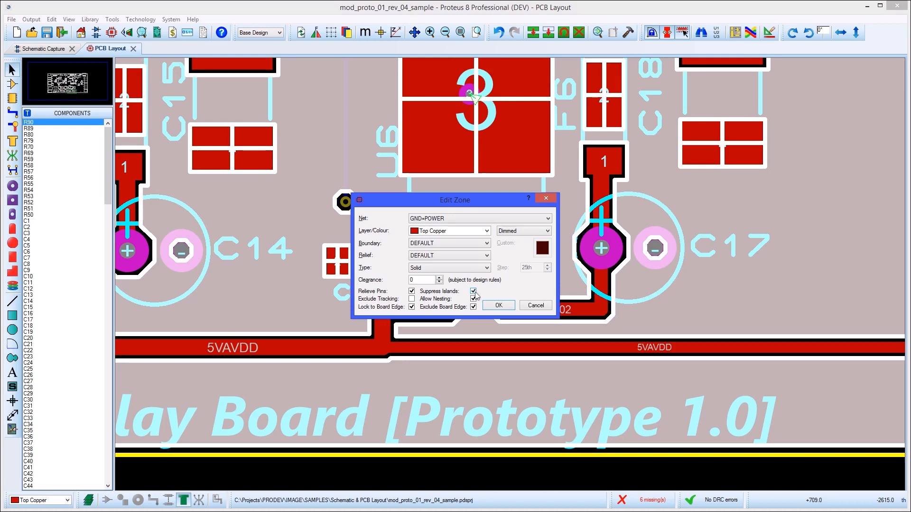
{"action": "left_click", "coordinate": [473, 291]}
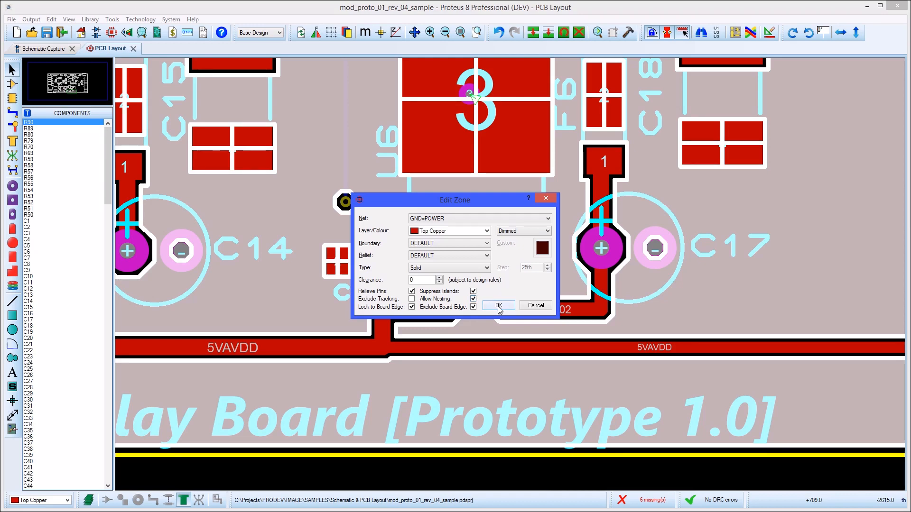
{"action": "left_click", "coordinate": [497, 305]}
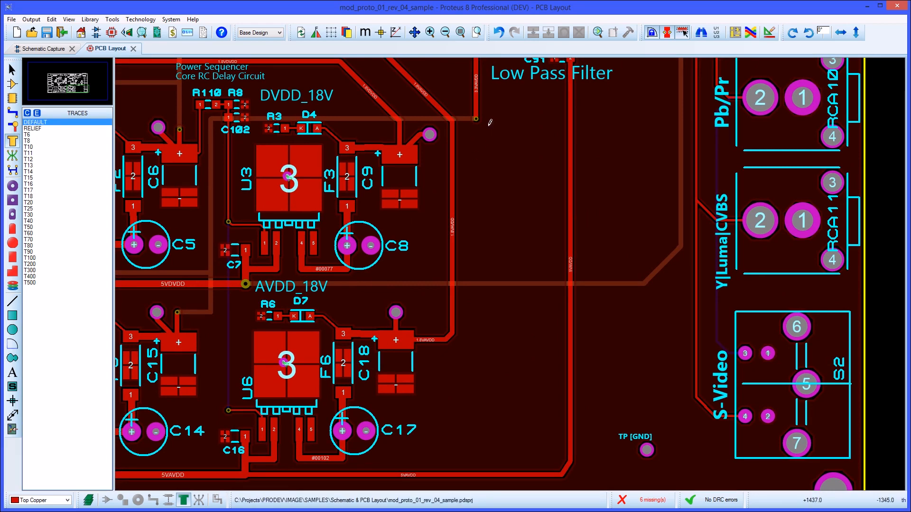
- Draw a zone outline below the Low Pass Filter label and assign it to the 9VDC=POWER net
{"action": "left_click_drag", "start_coordinate": [476, 121], "coordinate": [667, 124]}
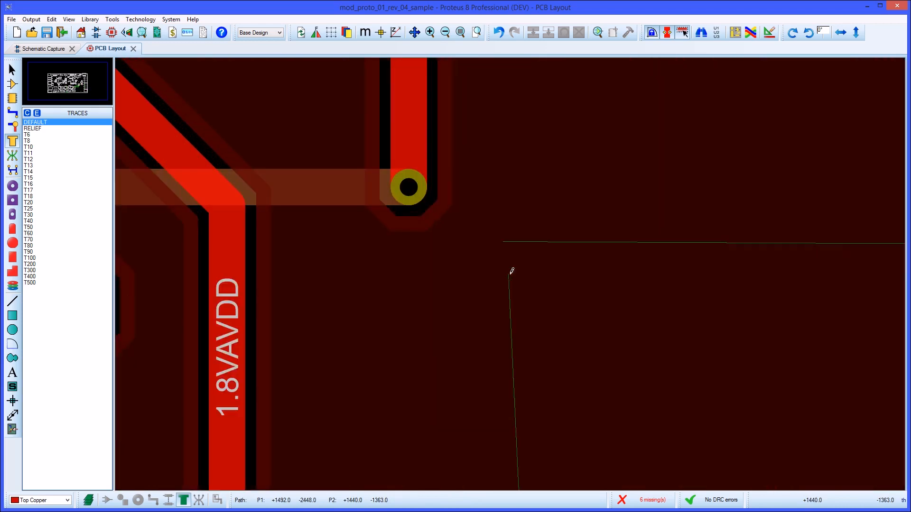
{"action": "double_click", "coordinate": [407, 187]}
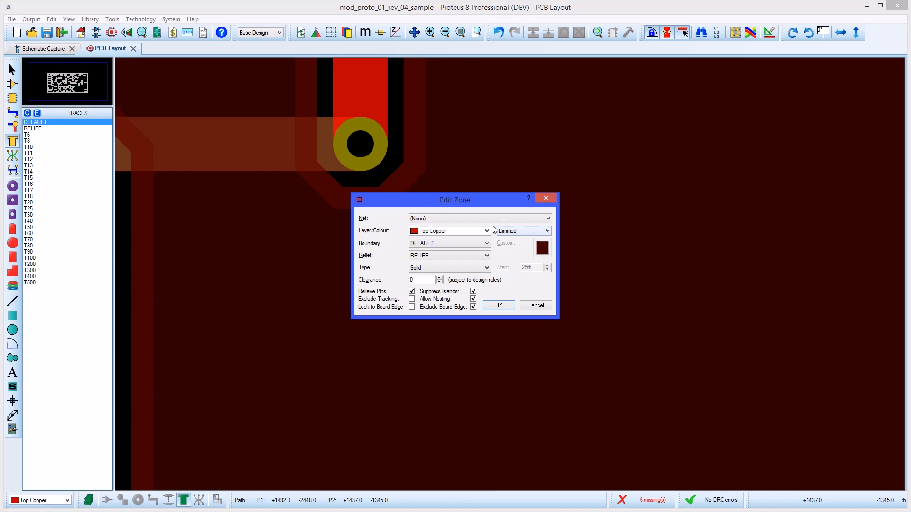
{"action": "left_click", "coordinate": [544, 219]}
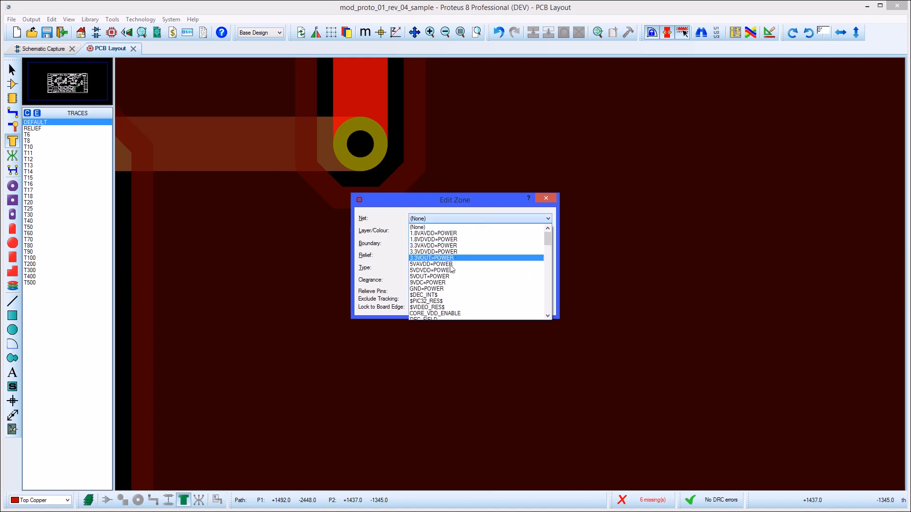
{"action": "left_click", "coordinate": [428, 283]}
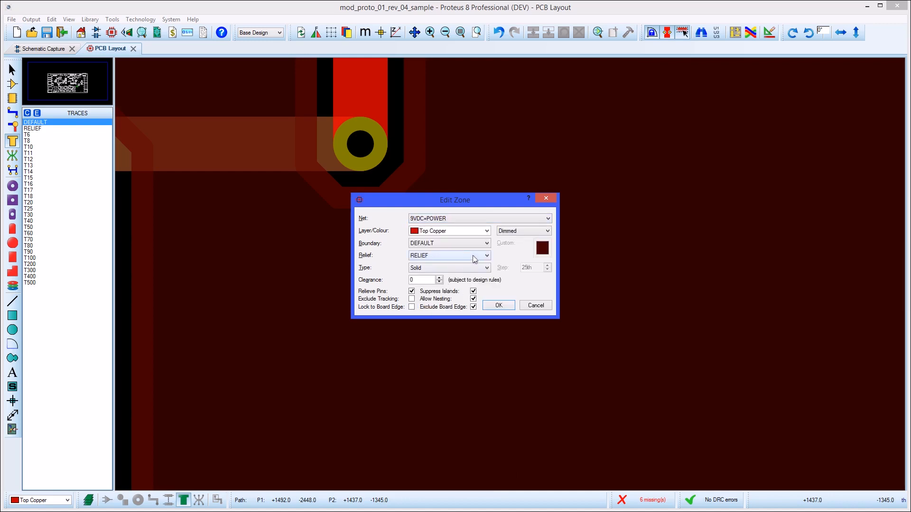
{"action": "left_click", "coordinate": [486, 255]}
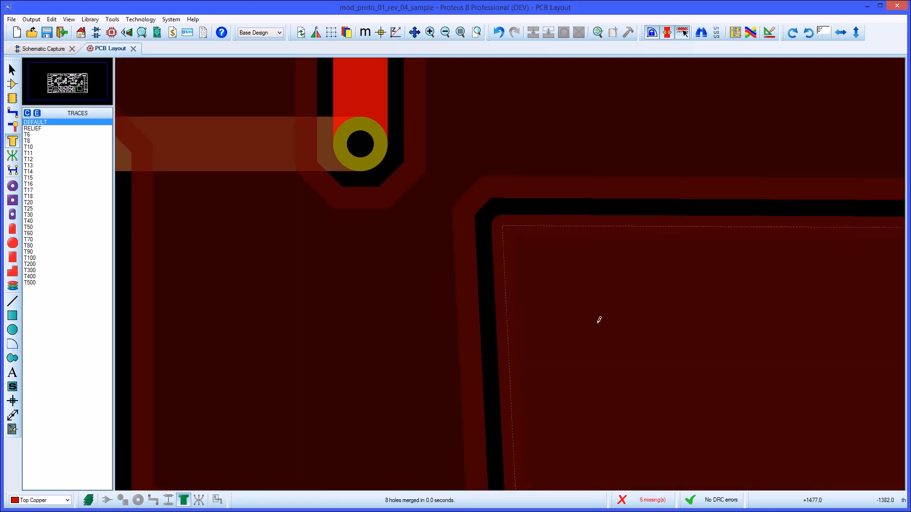
{"action": "scroll", "scroll_direction": "down", "scroll_amount": 3}
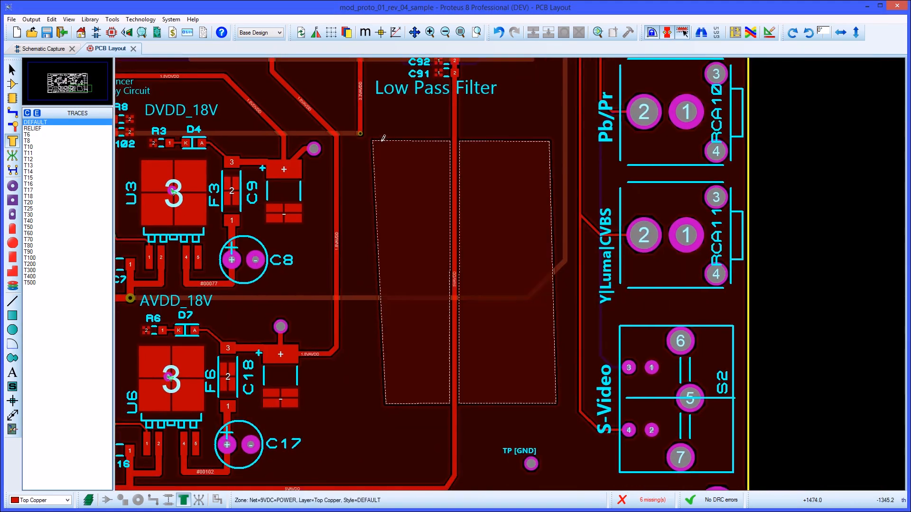